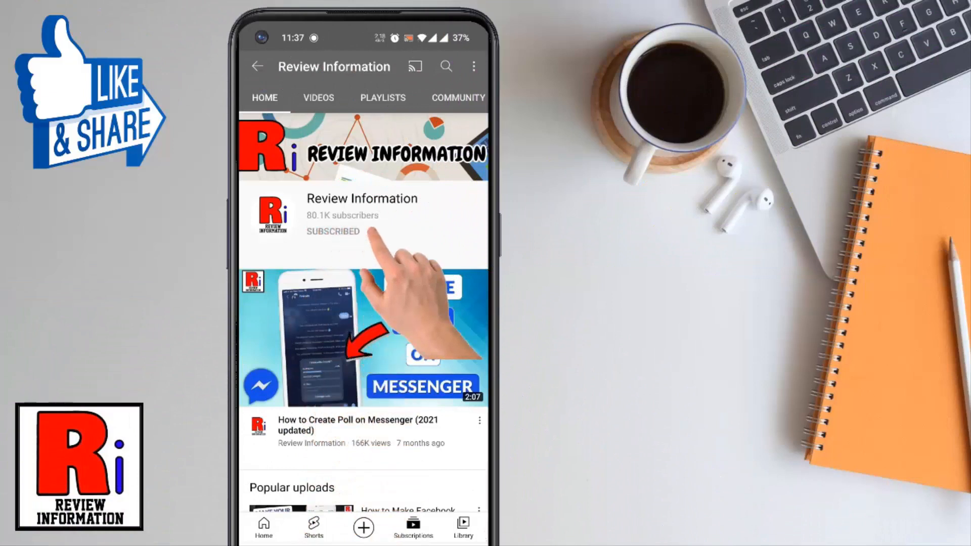
Step: Launch Viber from the home screen and go through More to Settings
left_click(472, 197)
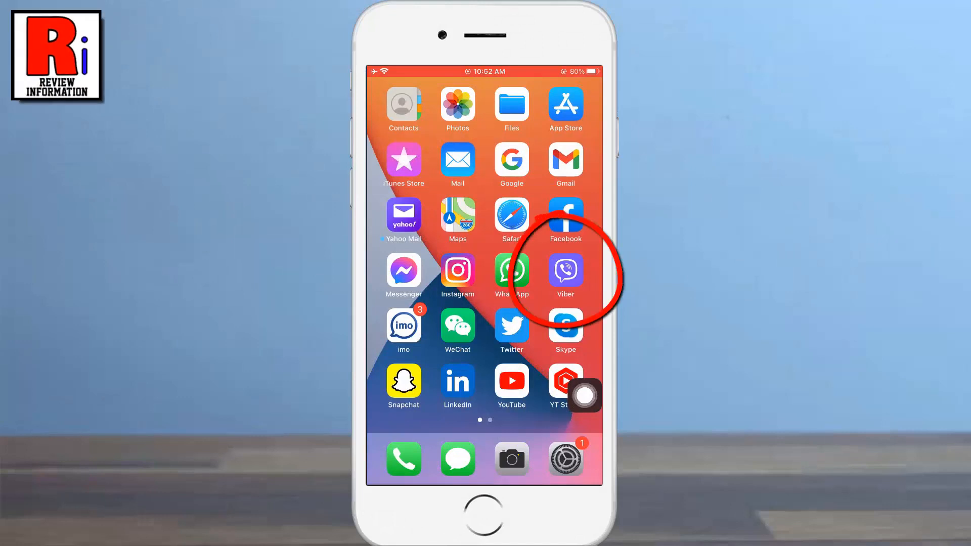
left_click(564, 268)
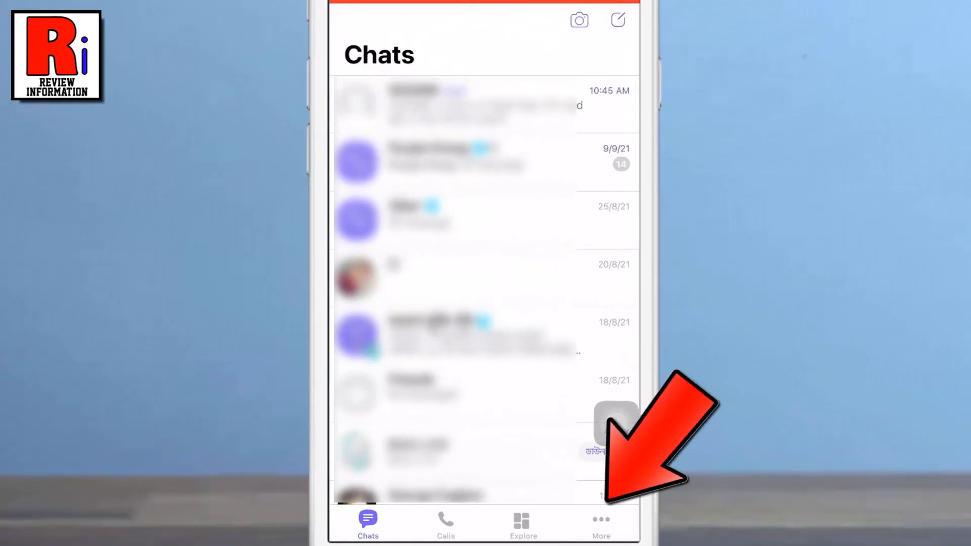
left_click(599, 523)
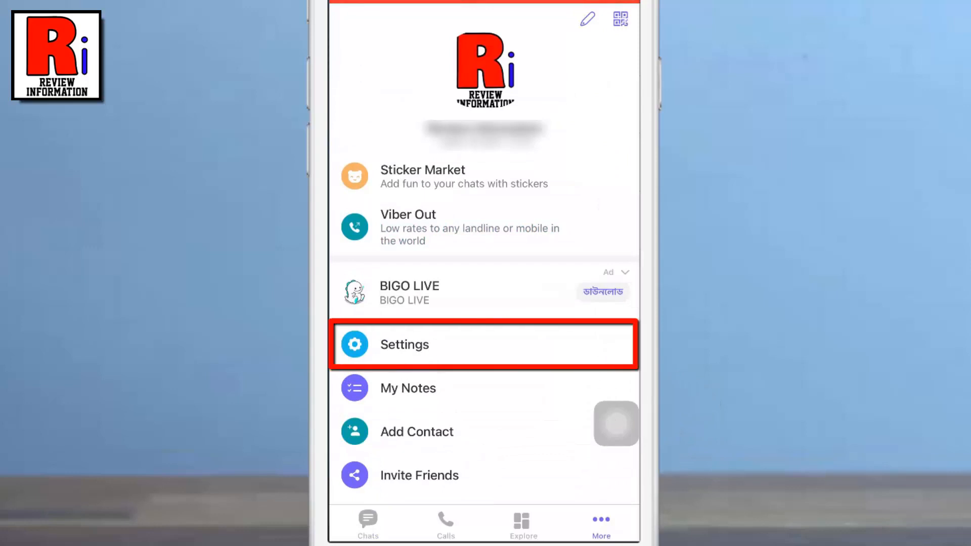
left_click(403, 345)
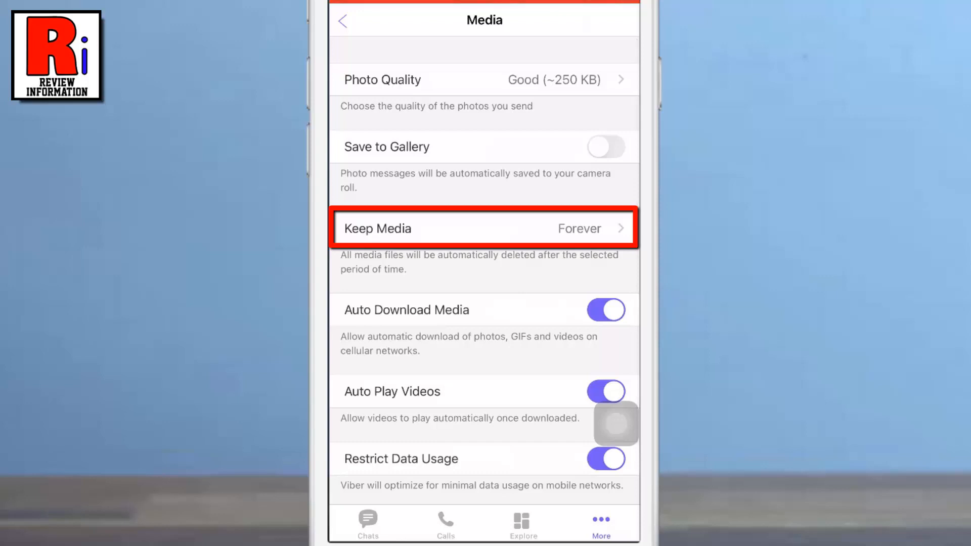
Step: Bring up the Keep Media period choices: 1 week, 1 month, 1 year, Forever
left_click(485, 228)
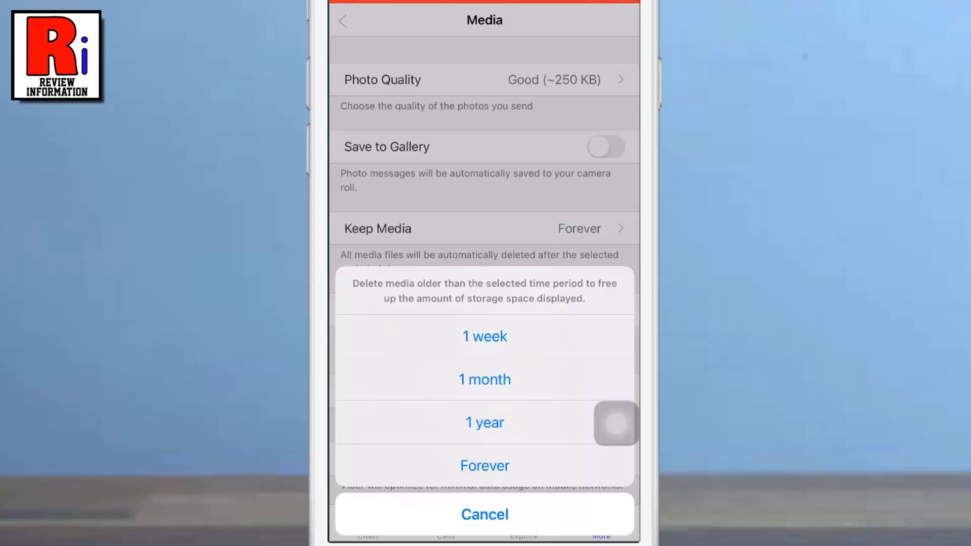
Step: Set Keep Media to 1 year, confirm deleting older media, and return to Settings
left_click(485, 422)
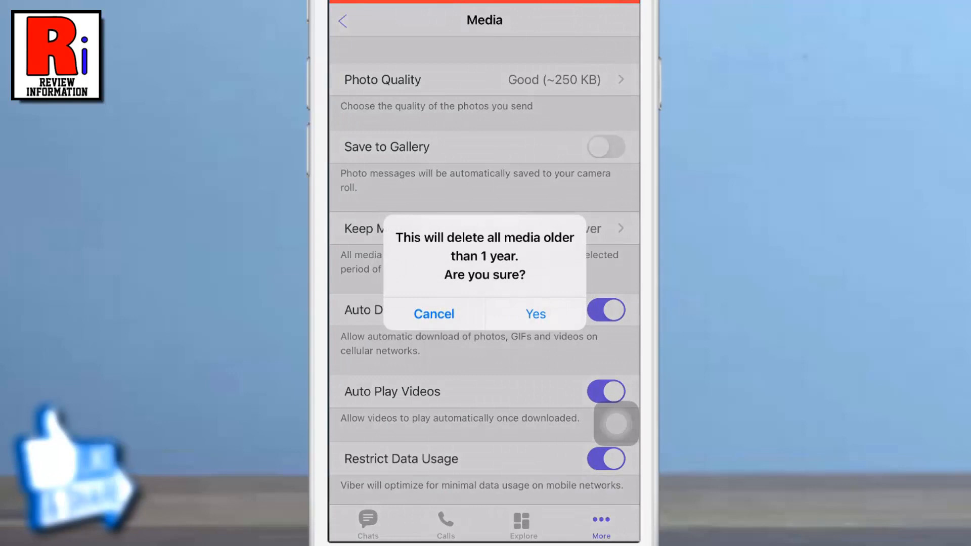
left_click(433, 314)
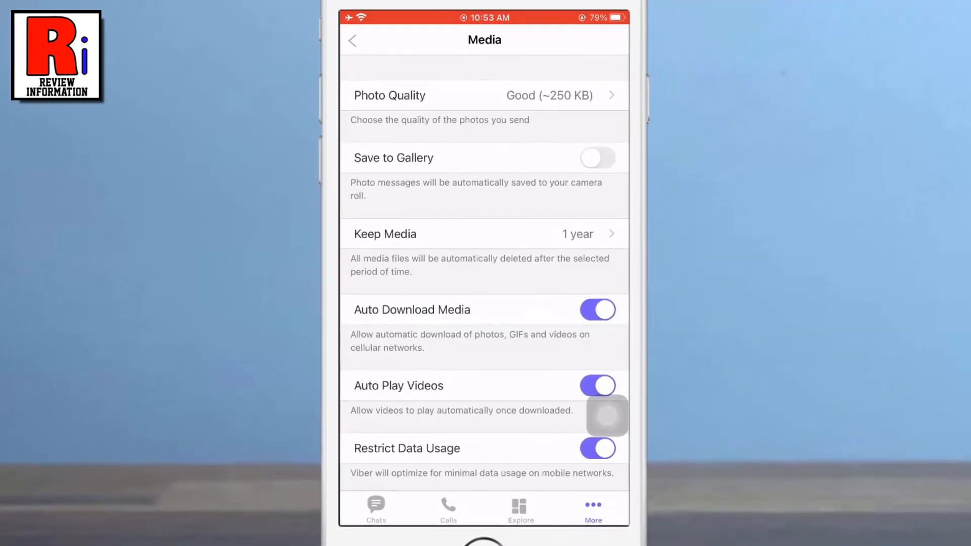
left_click(352, 39)
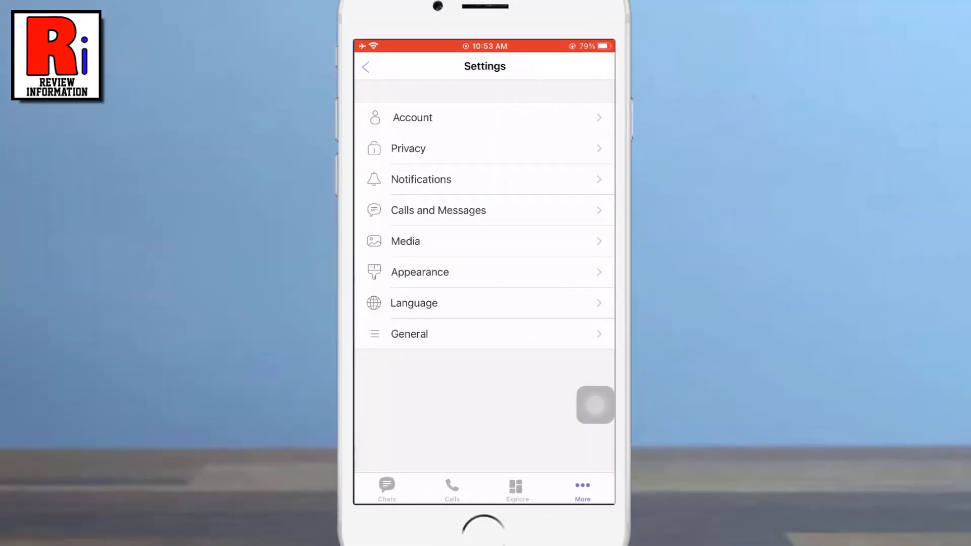